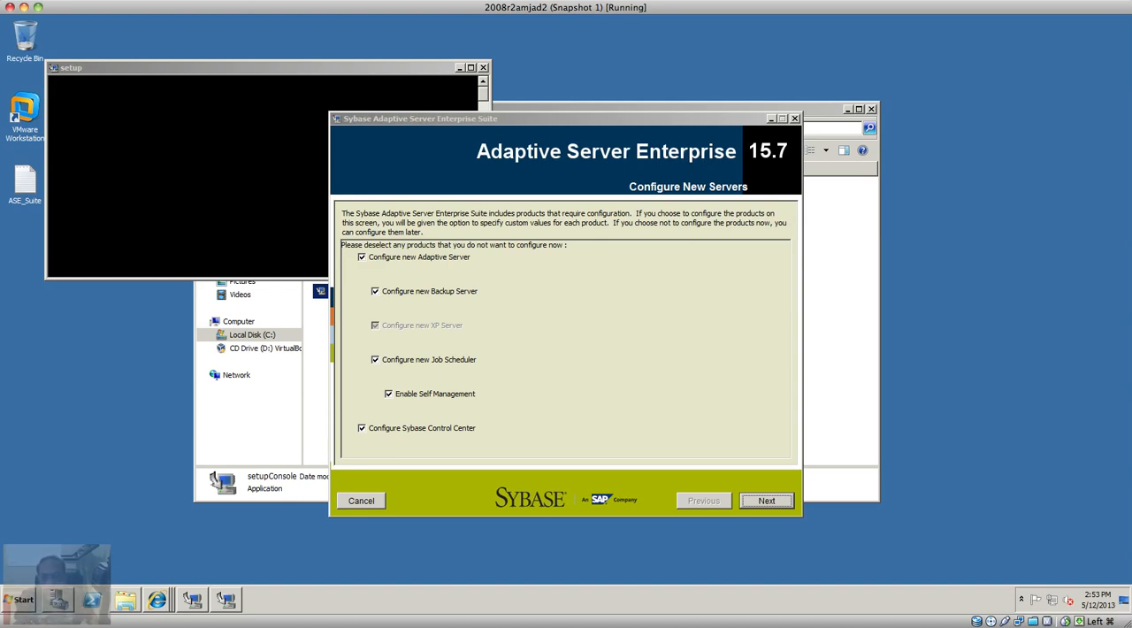
pyautogui.moveTo(582, 453)
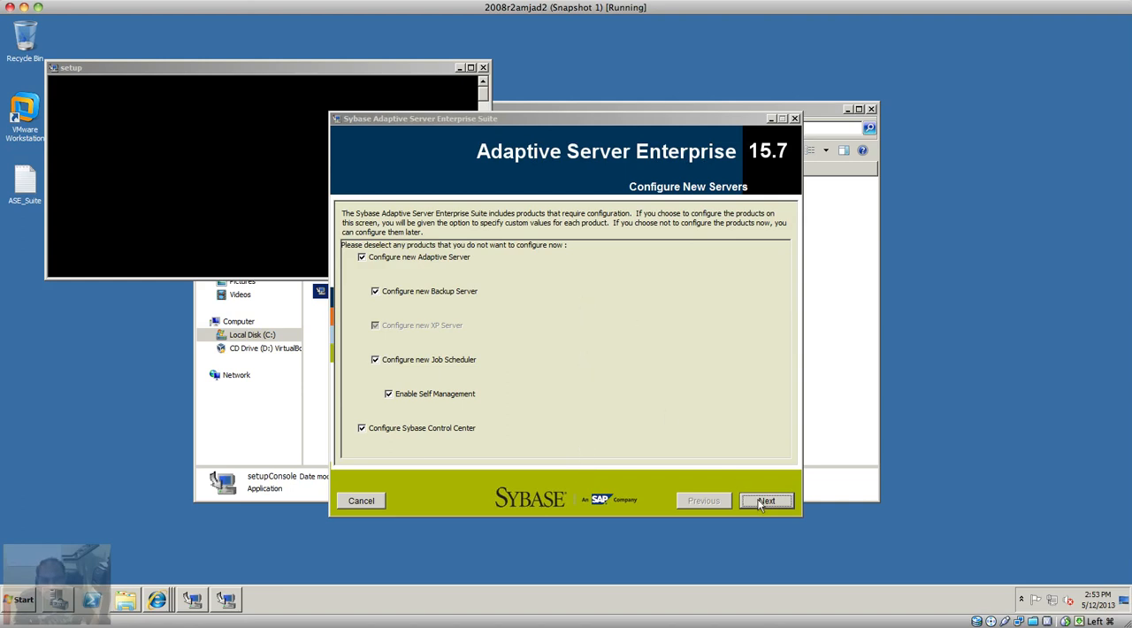
# - Name the new Adaptive Server SYB01 and set the SA administrator password
pyautogui.click(766, 501)
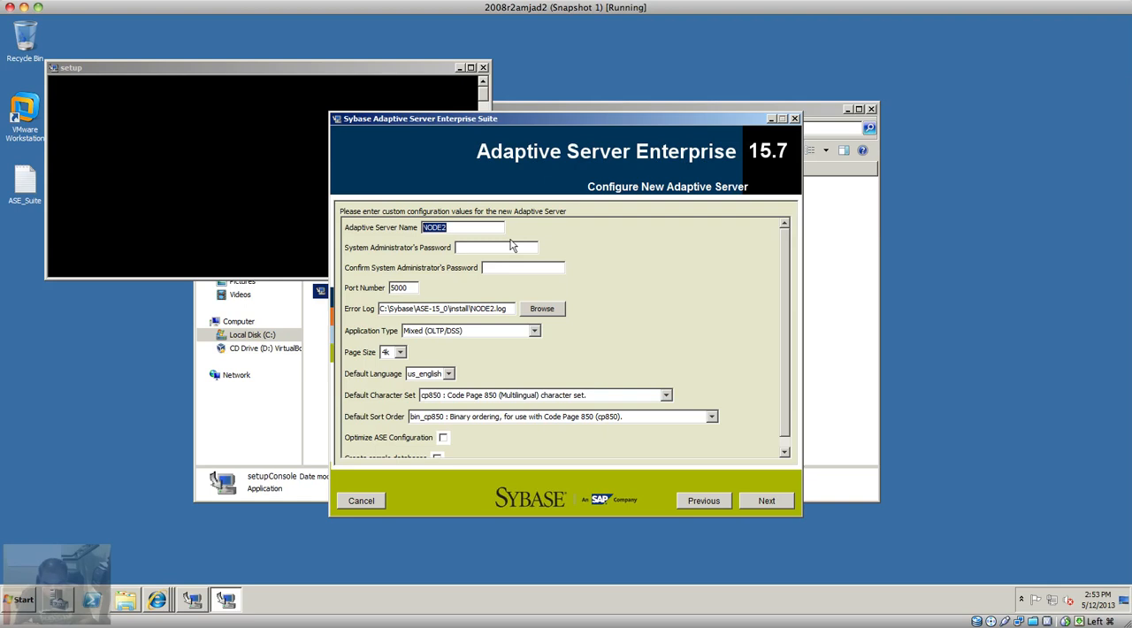
pyautogui.write('sby')
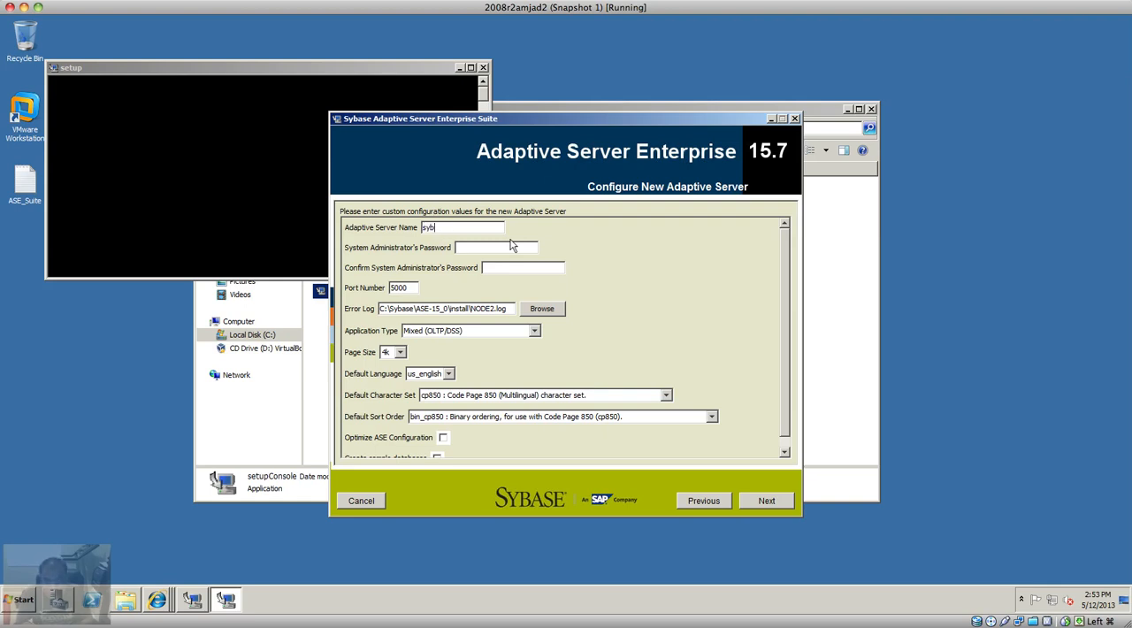
pyautogui.write('SYB')
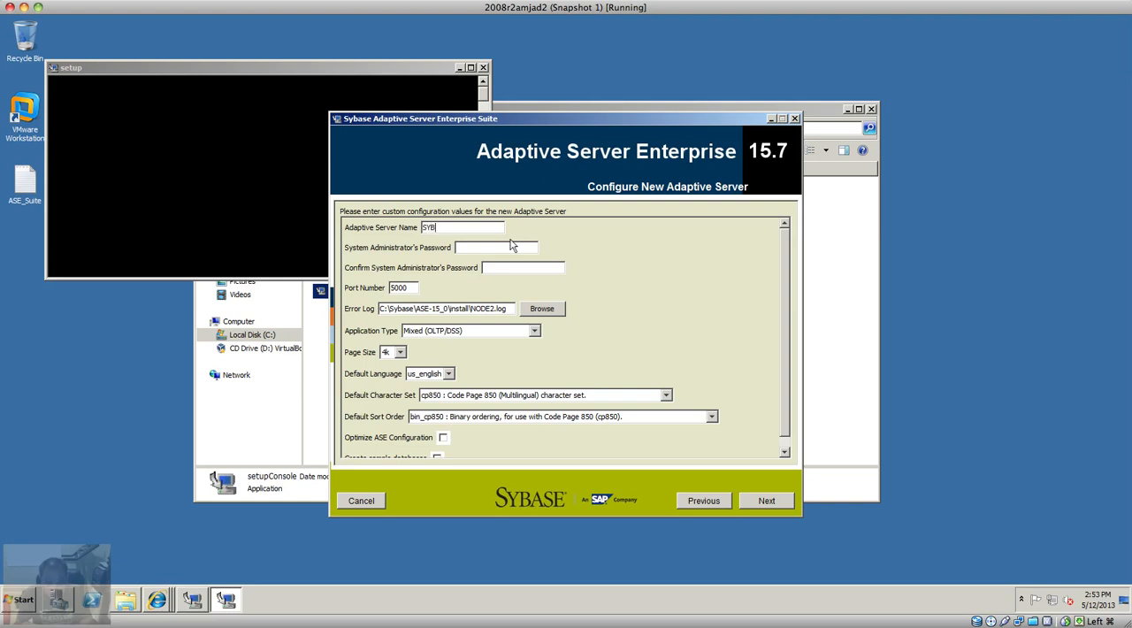
pyautogui.write('01')
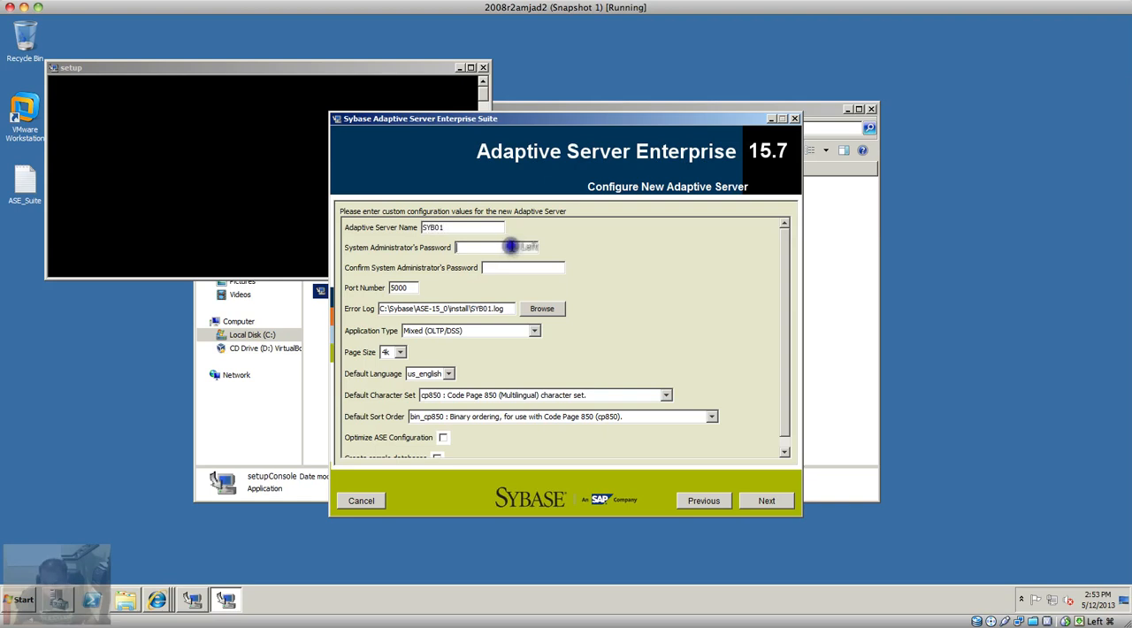
pyautogui.write('password')
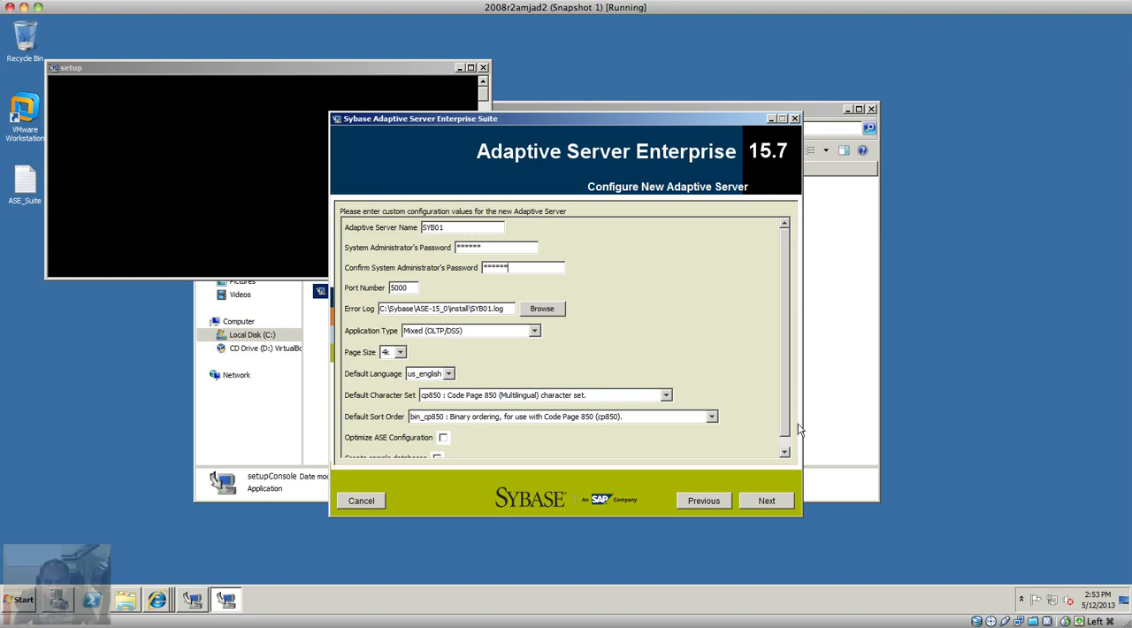
# - Enable Optimize ASE Configuration and creation of the sample databases
pyautogui.scroll(-3)
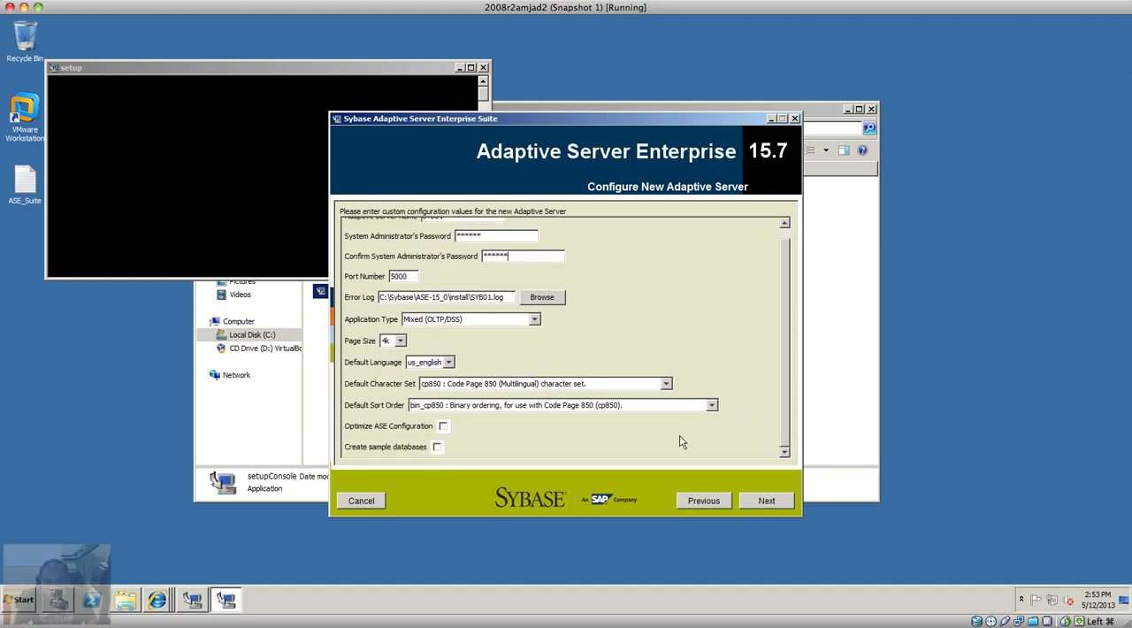
pyautogui.click(442, 425)
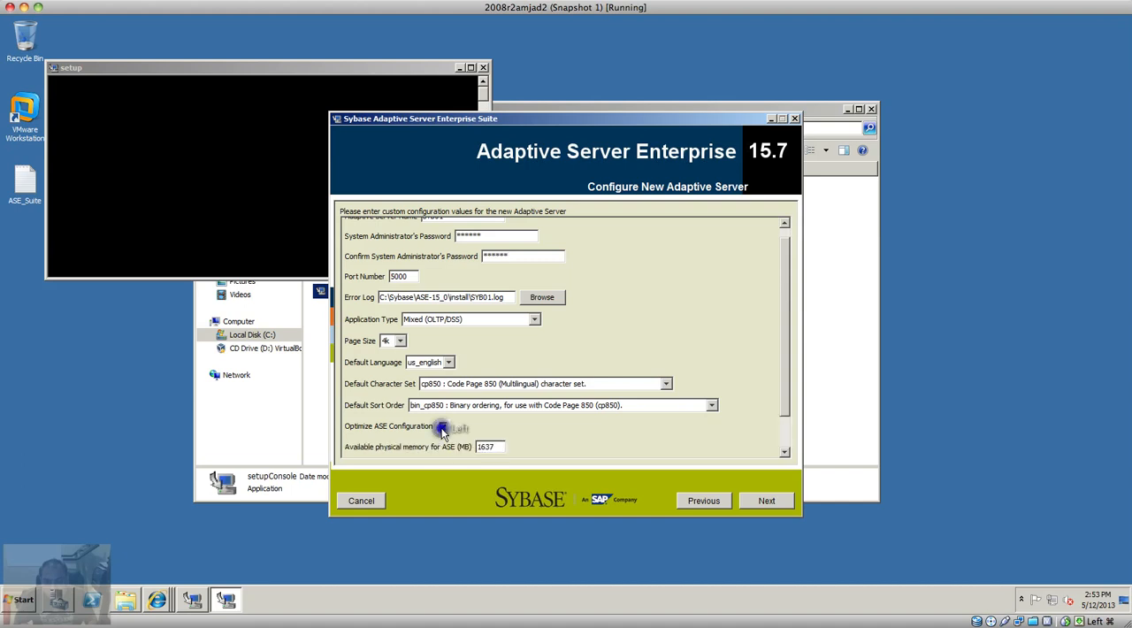
pyautogui.scroll(-3)
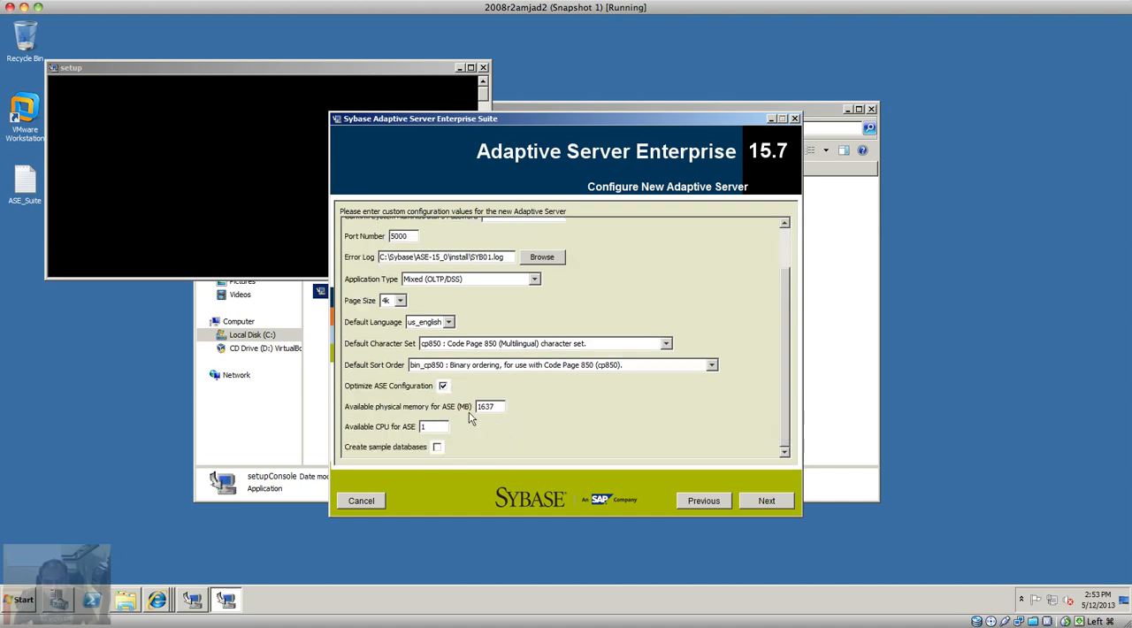
pyautogui.moveTo(463, 418)
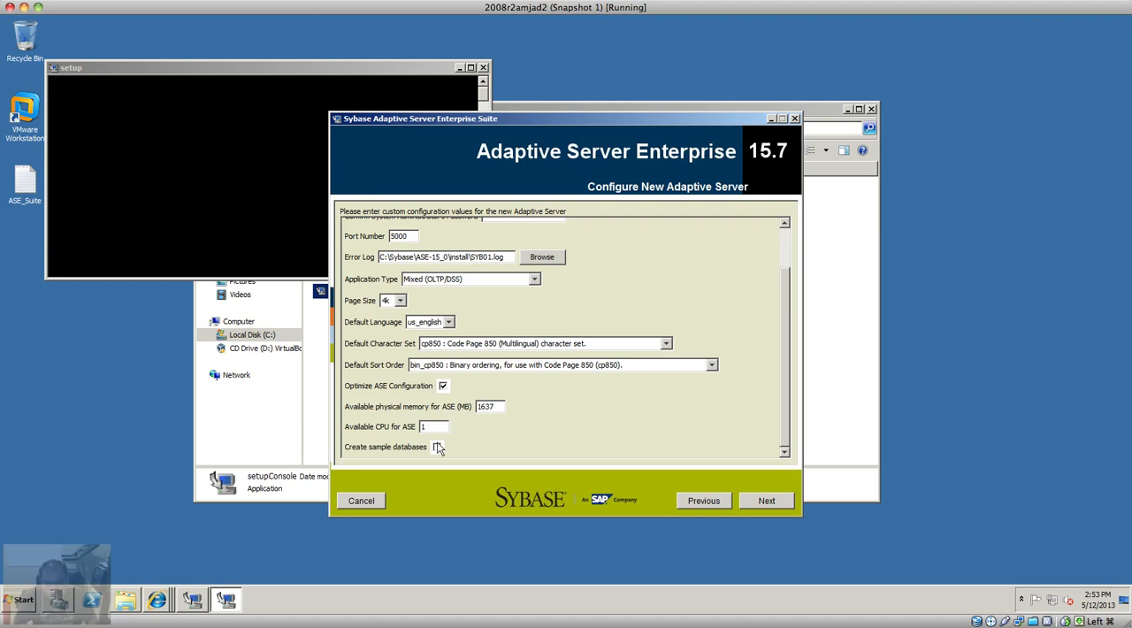
pyautogui.click(435, 447)
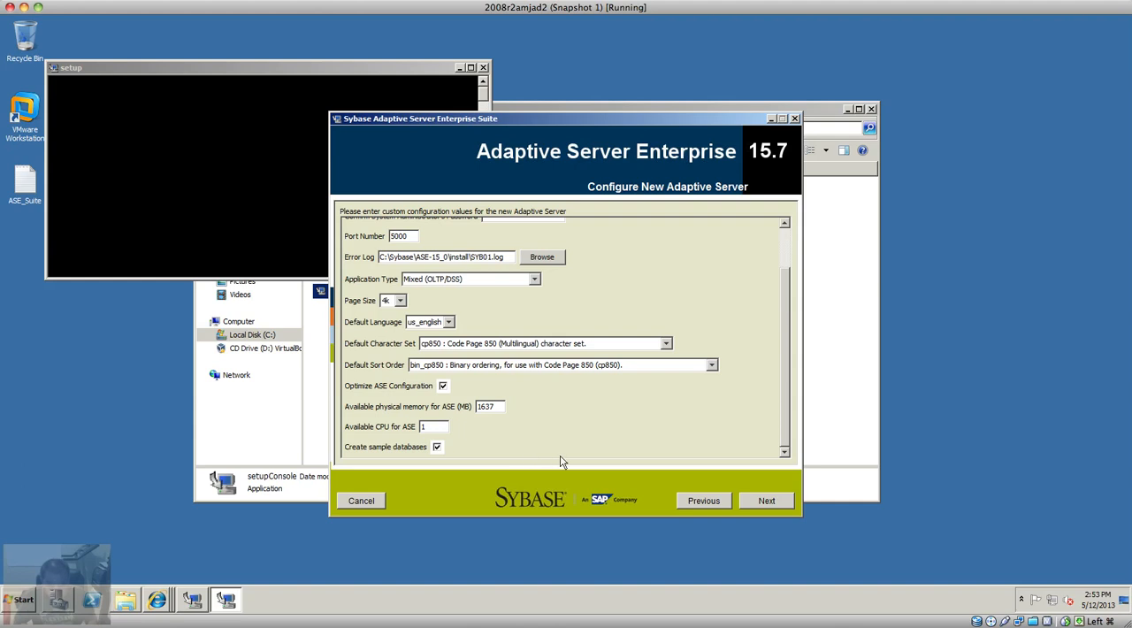
pyautogui.moveTo(741, 502)
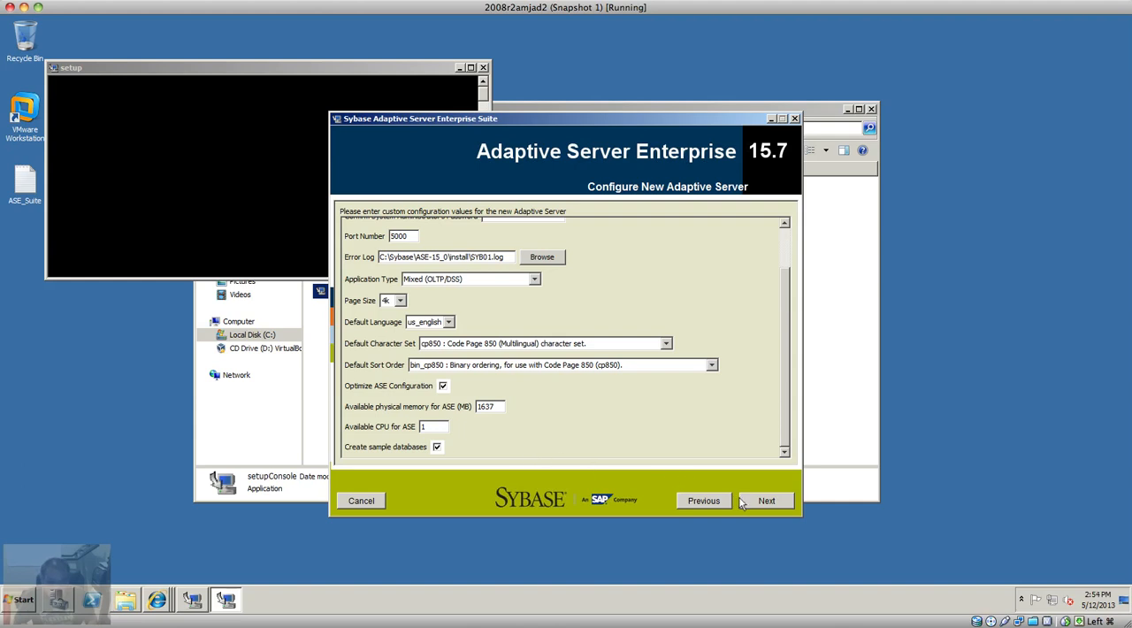
# - Submit the server settings and acknowledge the 4K page size and insufficient memory warnings
pyautogui.click(765, 501)
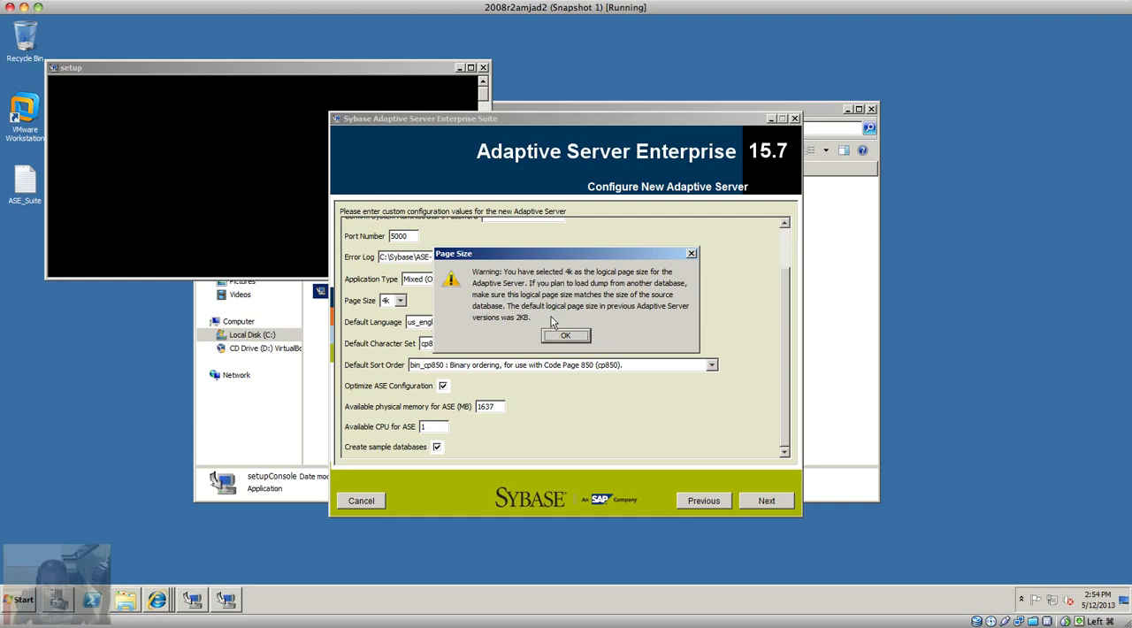
pyautogui.moveTo(520, 329)
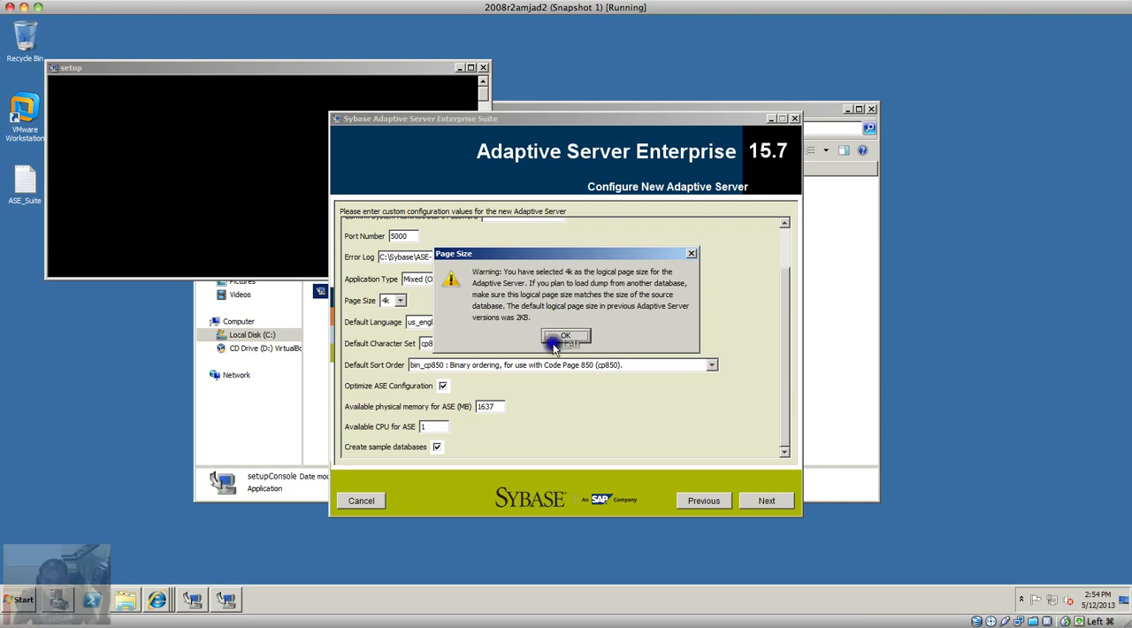
pyautogui.click(564, 336)
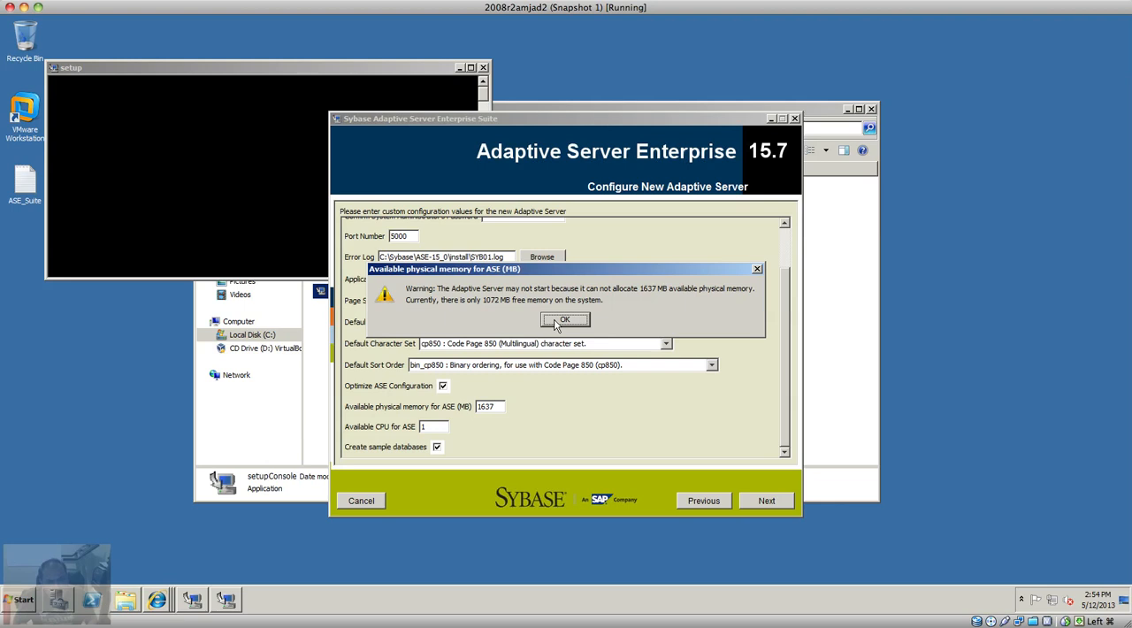
pyautogui.click(564, 319)
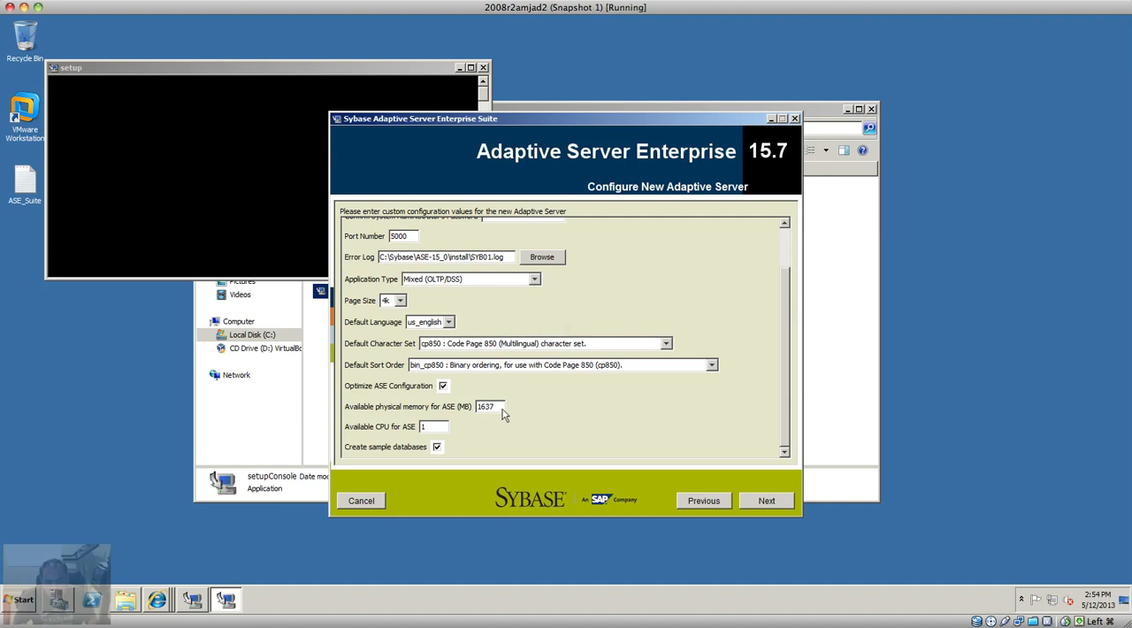
pyautogui.scroll(-3)
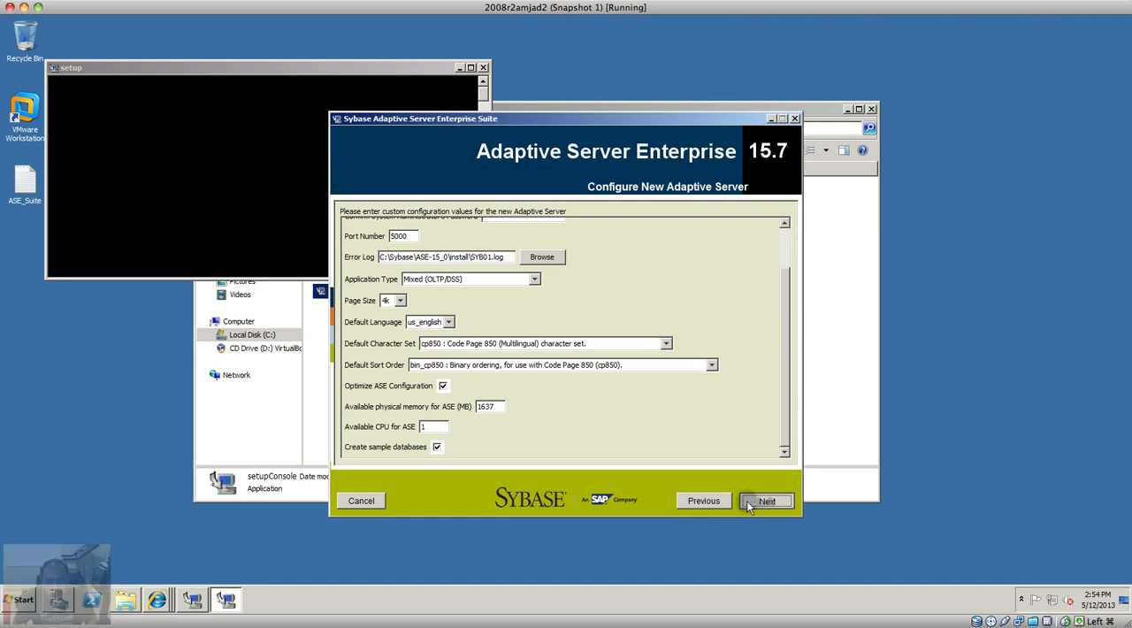
# - Reduce available physical memory to 1024 MB and resubmit the server settings
pyautogui.click(764, 501)
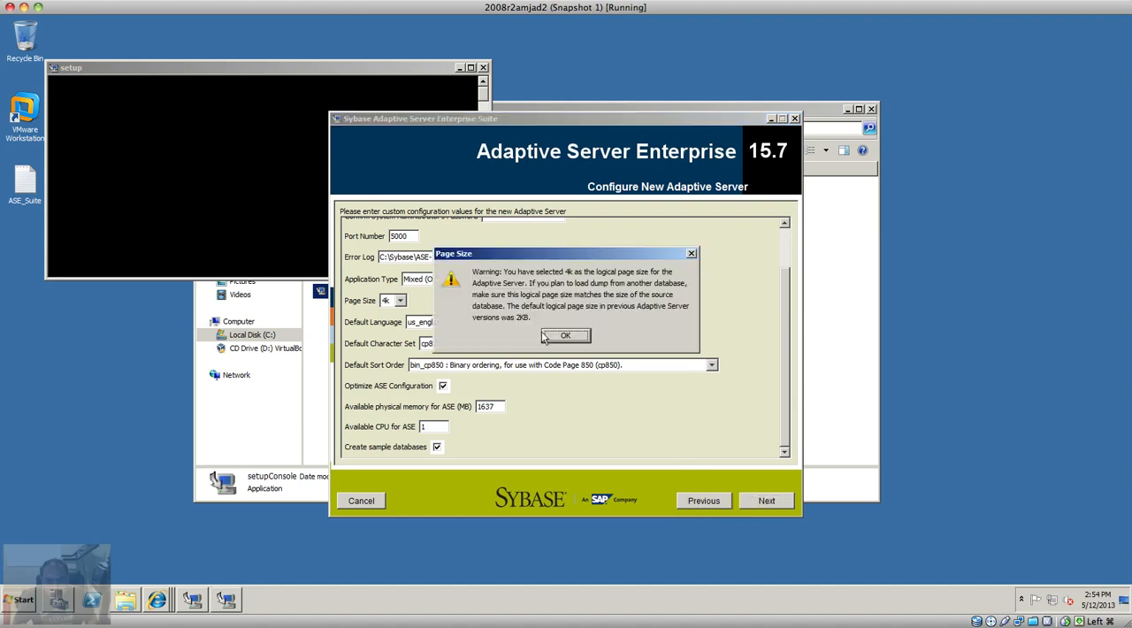
pyautogui.click(566, 334)
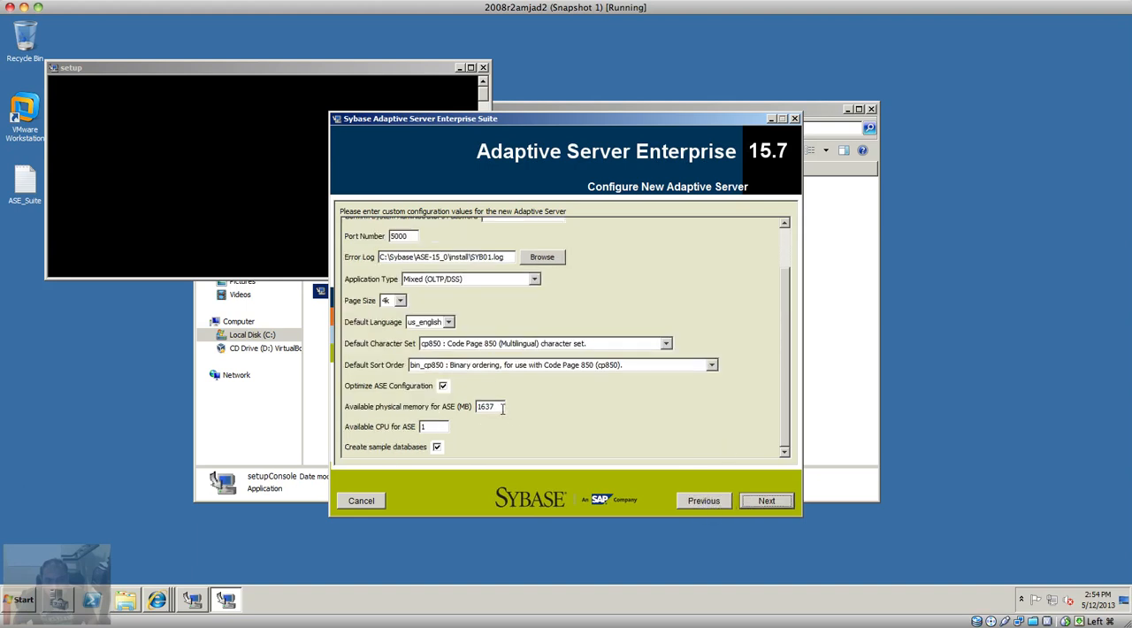
pyautogui.write('1024')
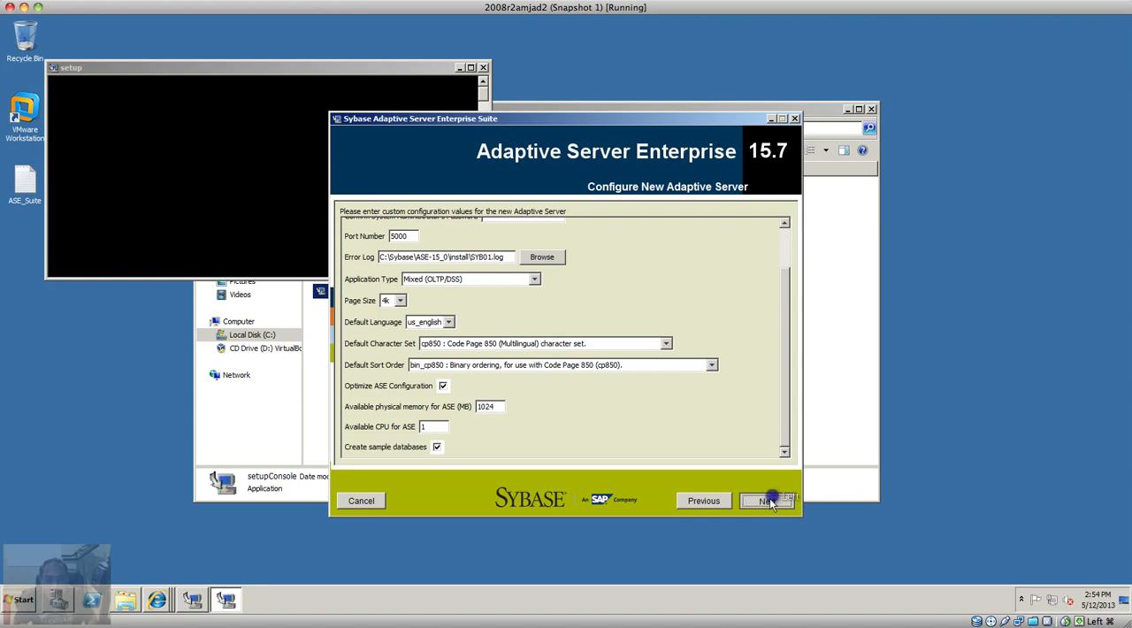
pyautogui.click(768, 500)
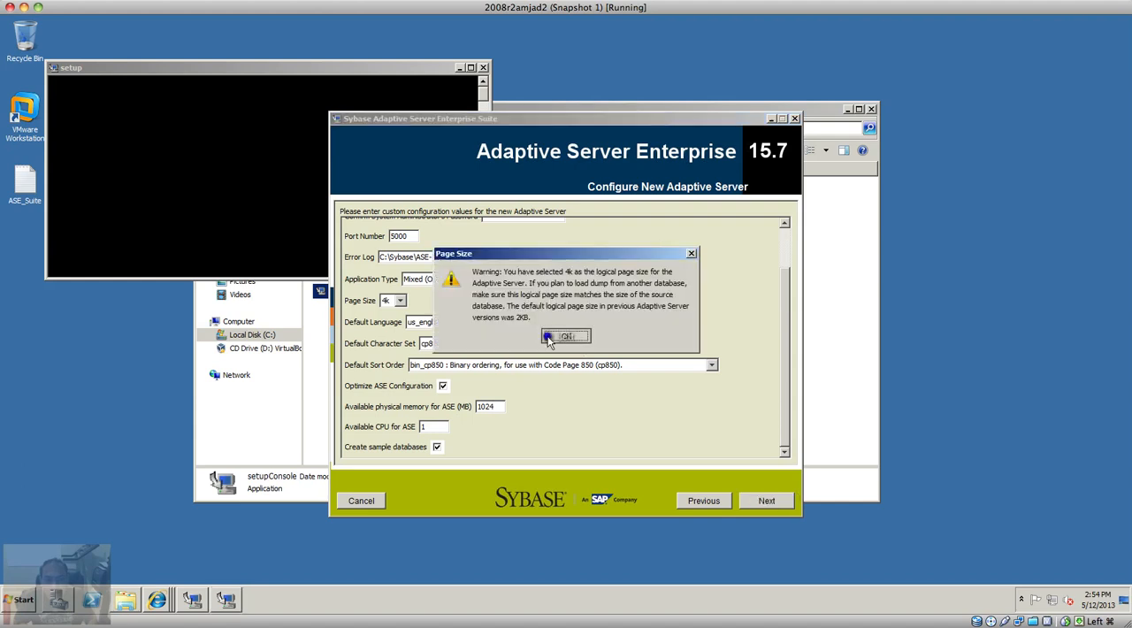
# - Acknowledge the page size warning and accept the Adaptive Server device settings including PCI
pyautogui.click(566, 336)
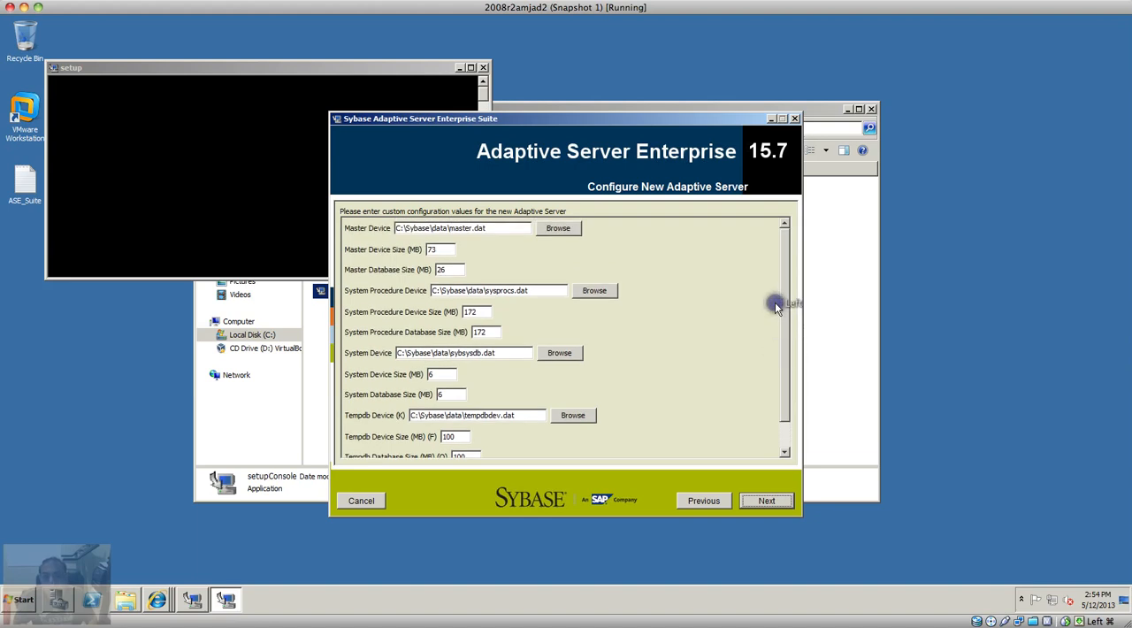
pyautogui.moveTo(633, 274)
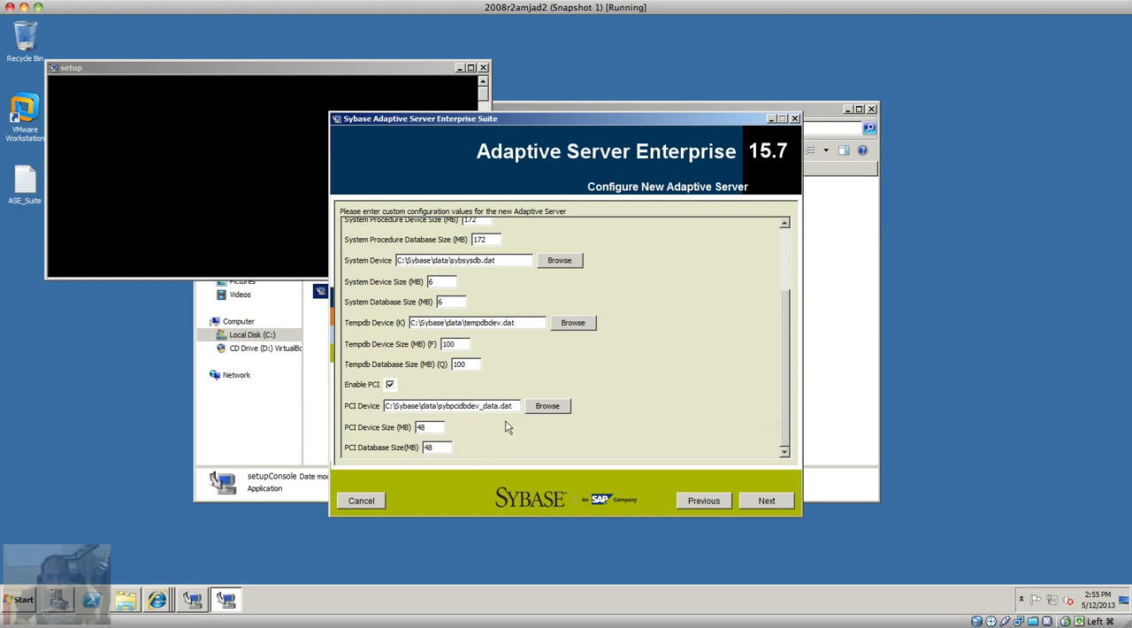
pyautogui.click(766, 500)
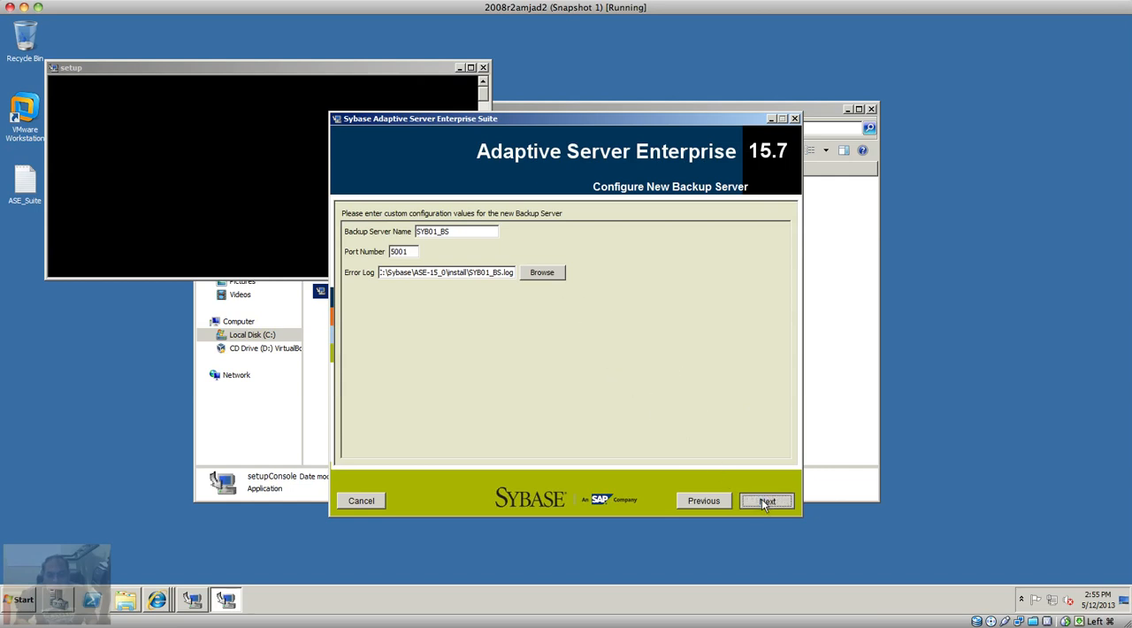
# - Accept the default Backup Server SYB01_BS, XP Server, Job Scheduler and Self Management settings
pyautogui.click(764, 500)
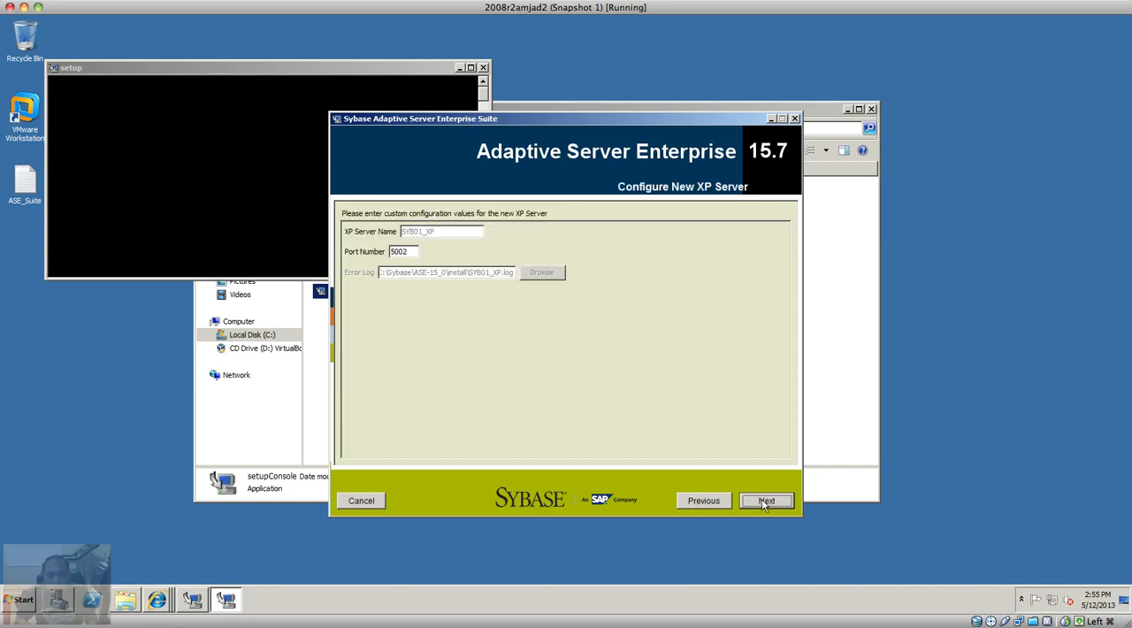
pyautogui.click(766, 500)
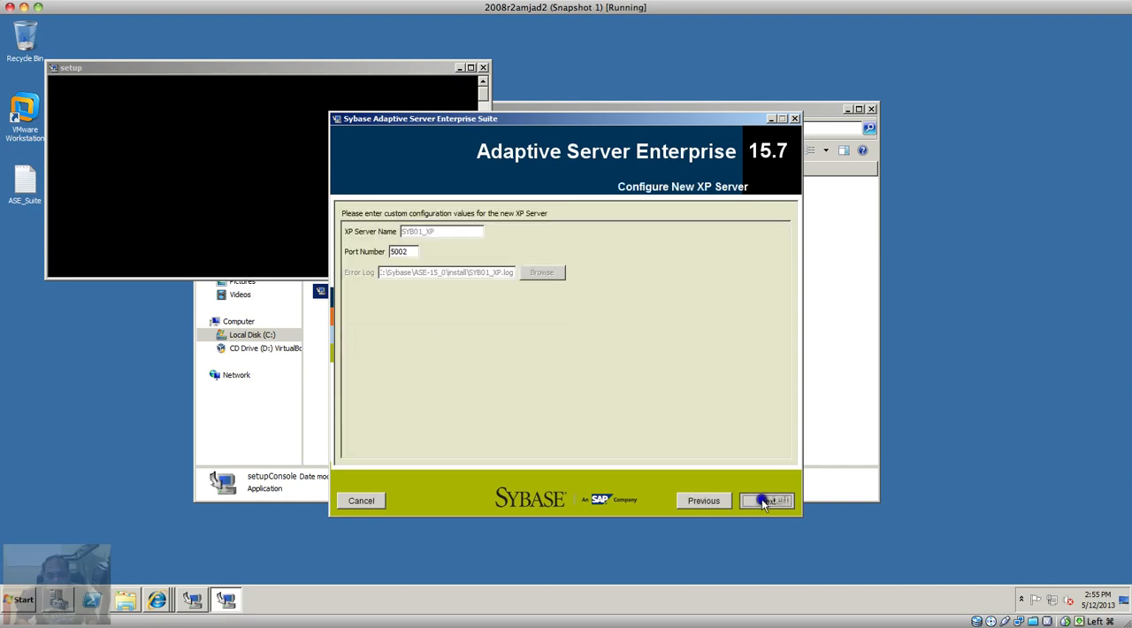
pyautogui.click(766, 501)
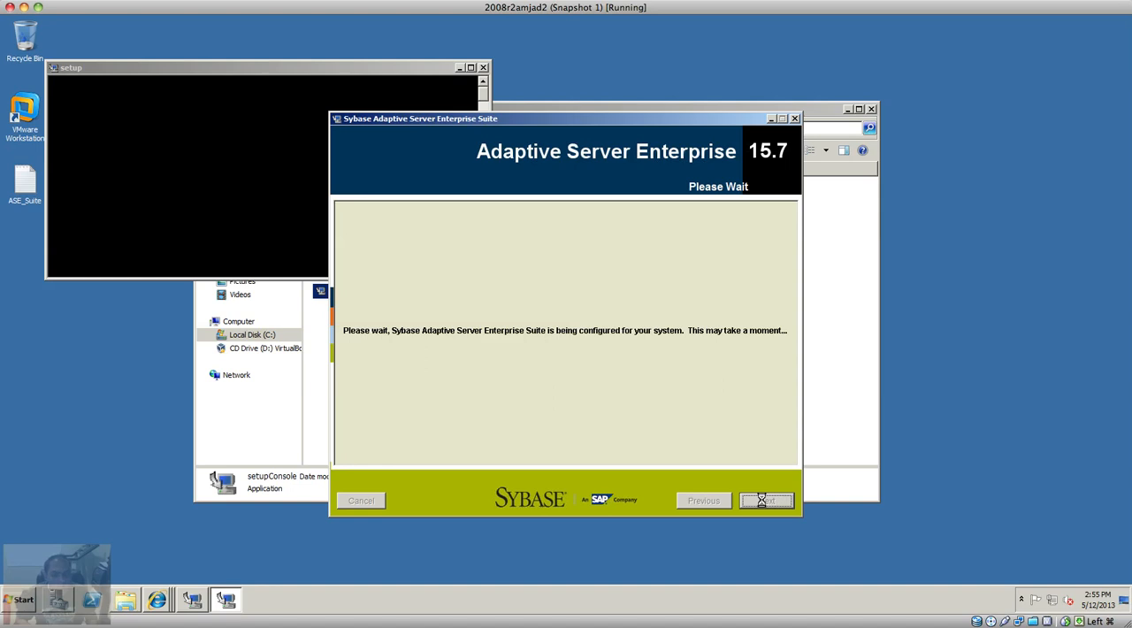
pyautogui.click(766, 501)
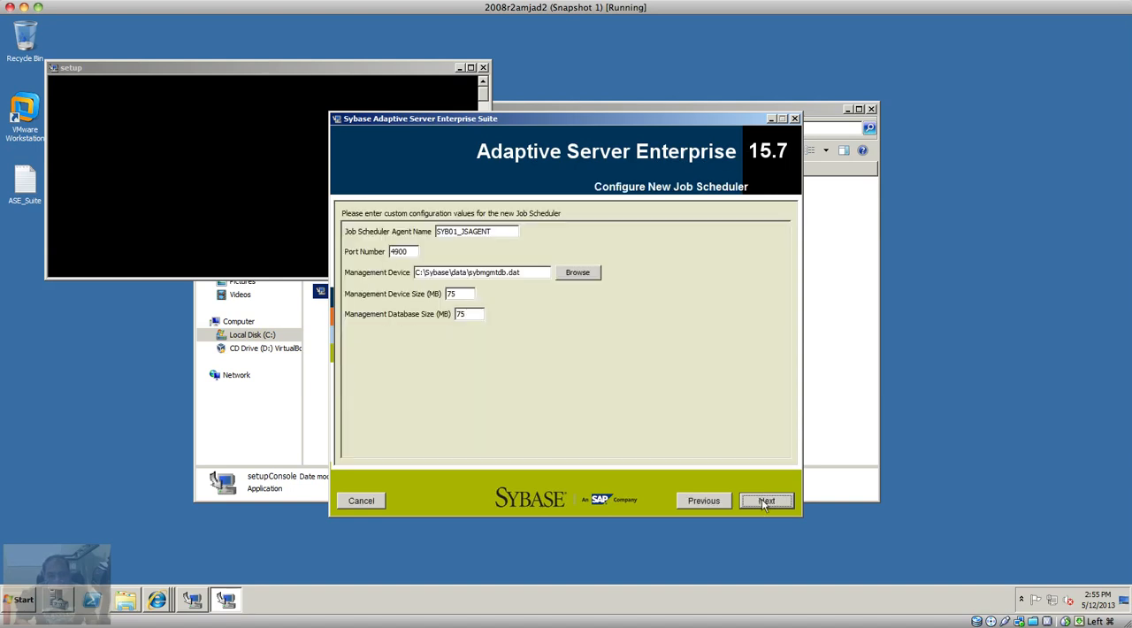
pyautogui.click(764, 500)
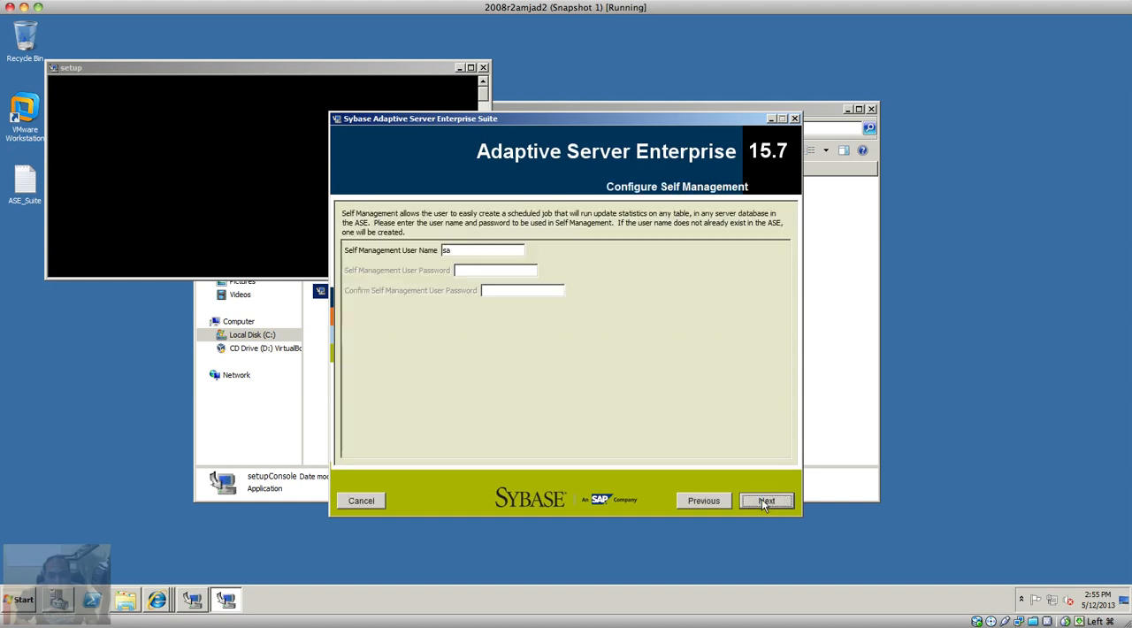
pyautogui.moveTo(683, 403)
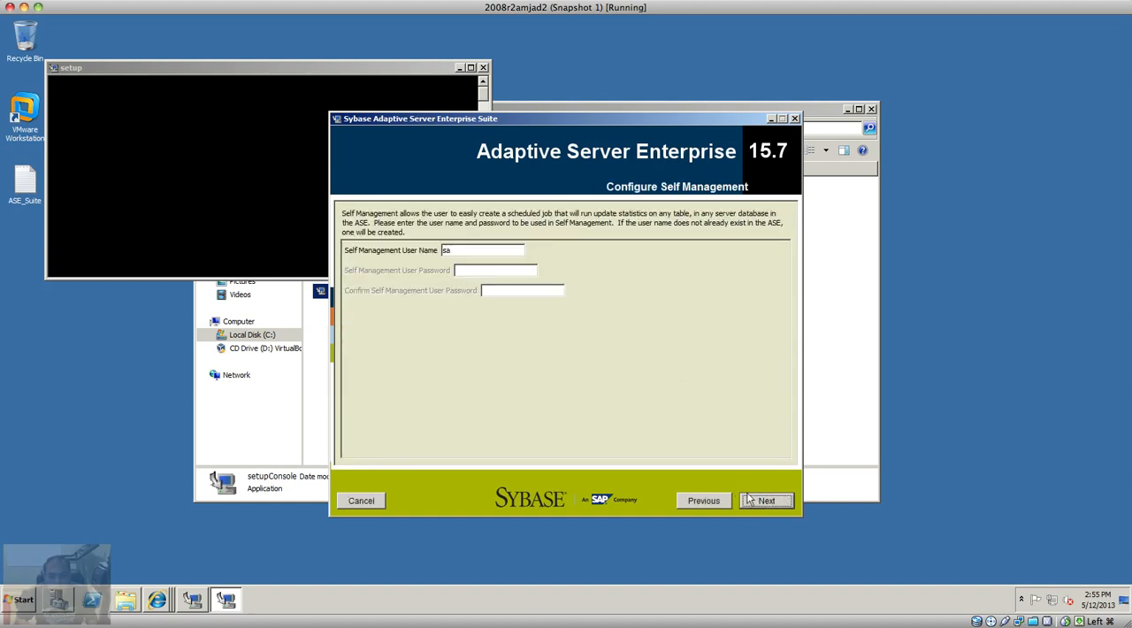
pyautogui.click(766, 501)
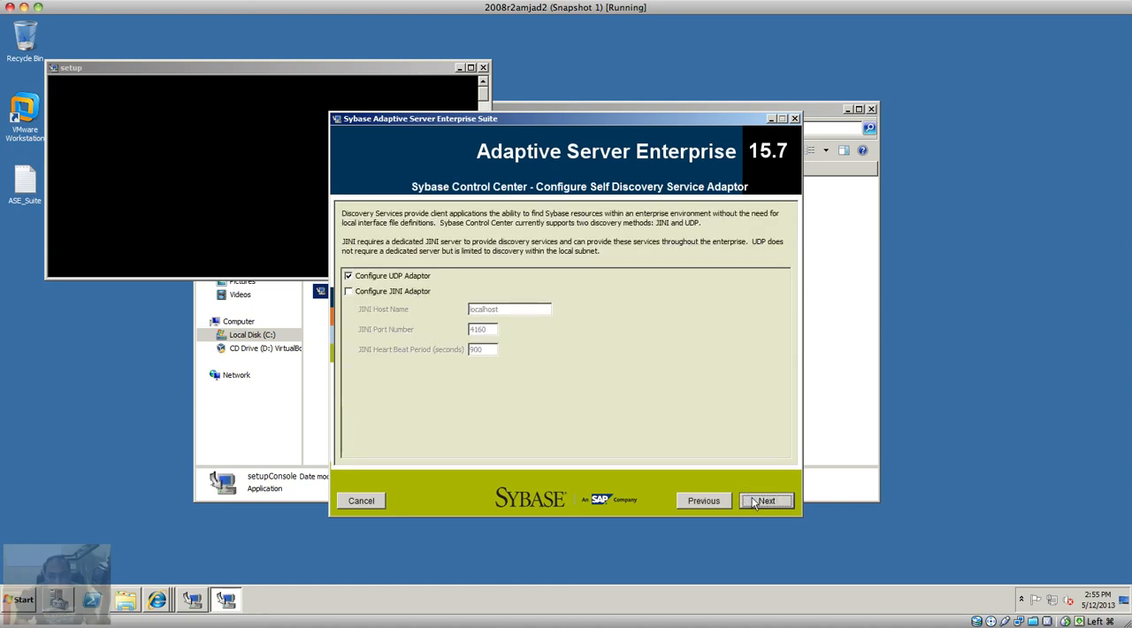
# - Keep the default self-discovery adaptor, HTTP/HTTPS ports and RMI port for Control Center
pyautogui.click(765, 501)
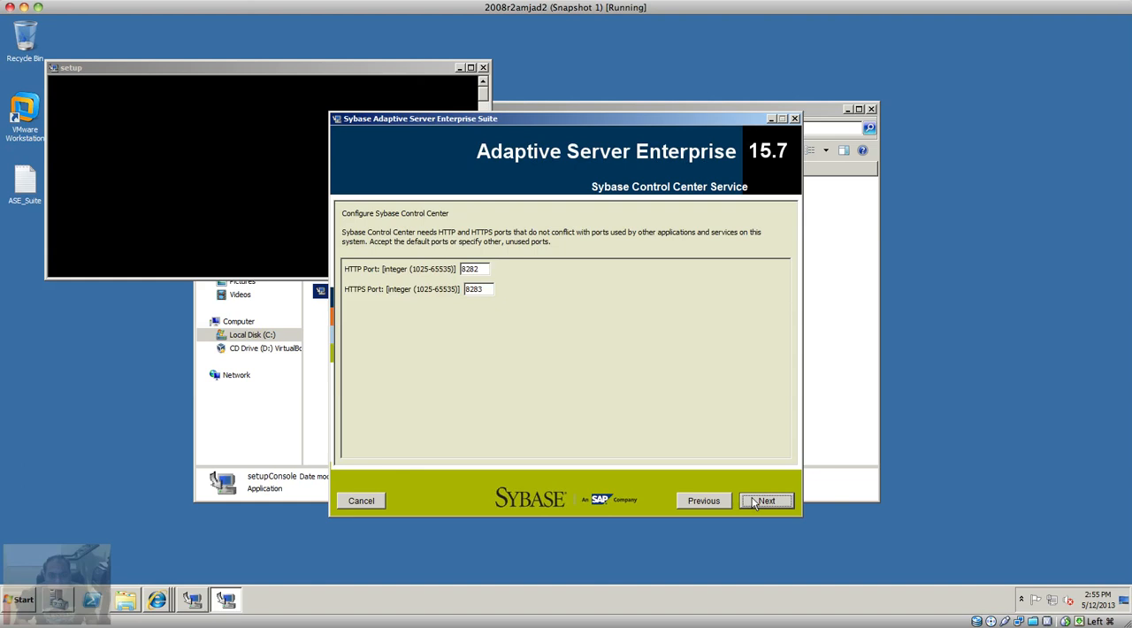
pyautogui.click(766, 500)
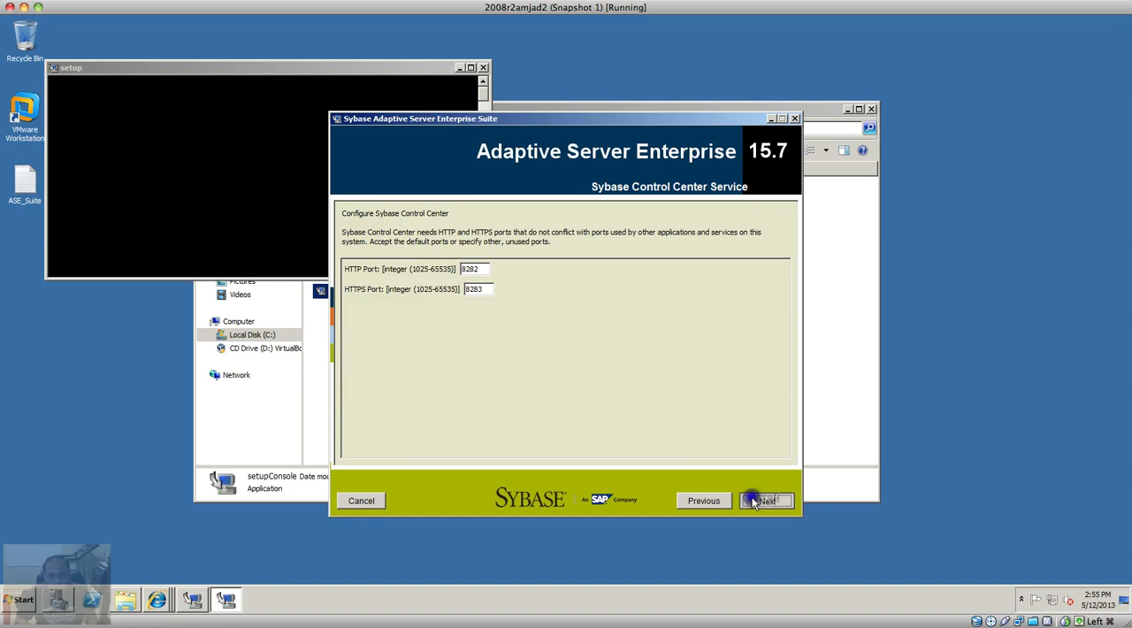
pyautogui.click(766, 500)
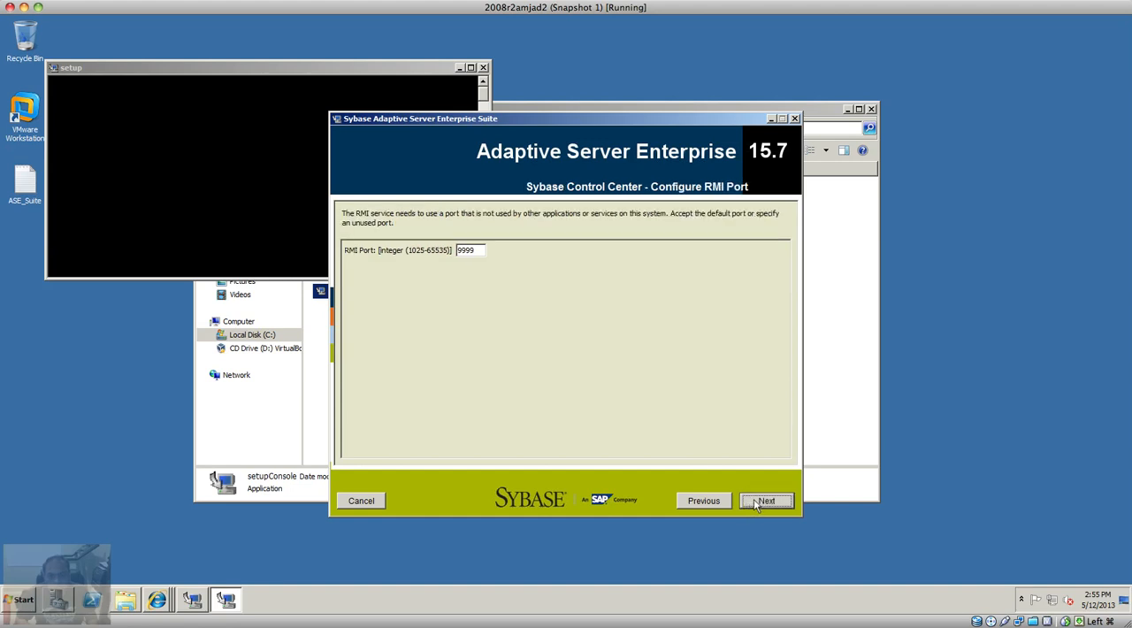
pyautogui.click(765, 501)
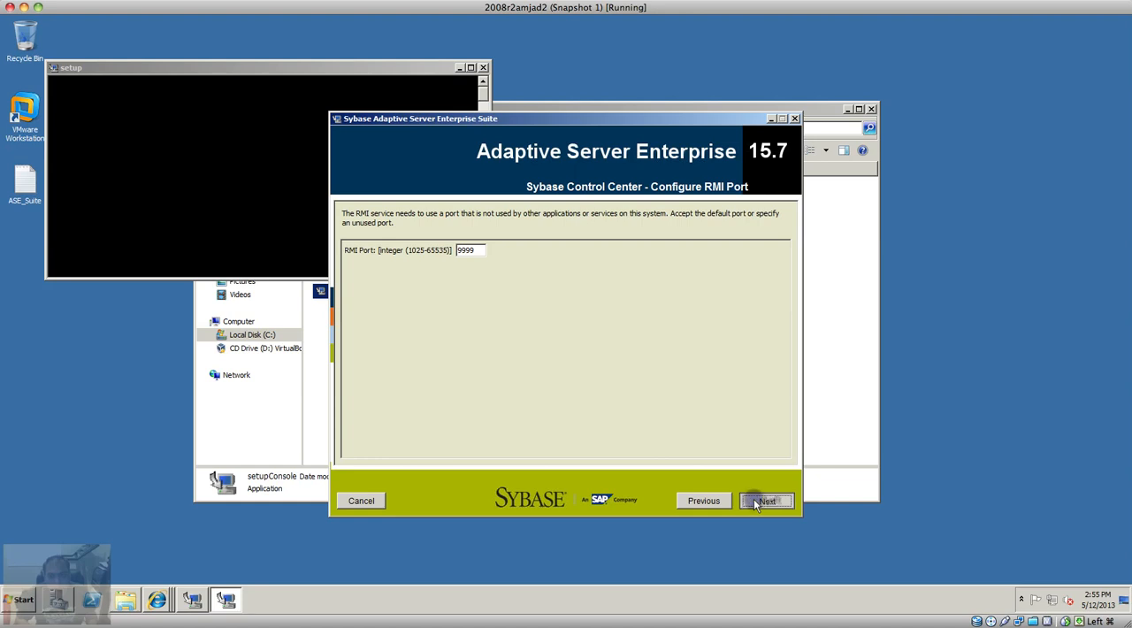
pyautogui.click(766, 501)
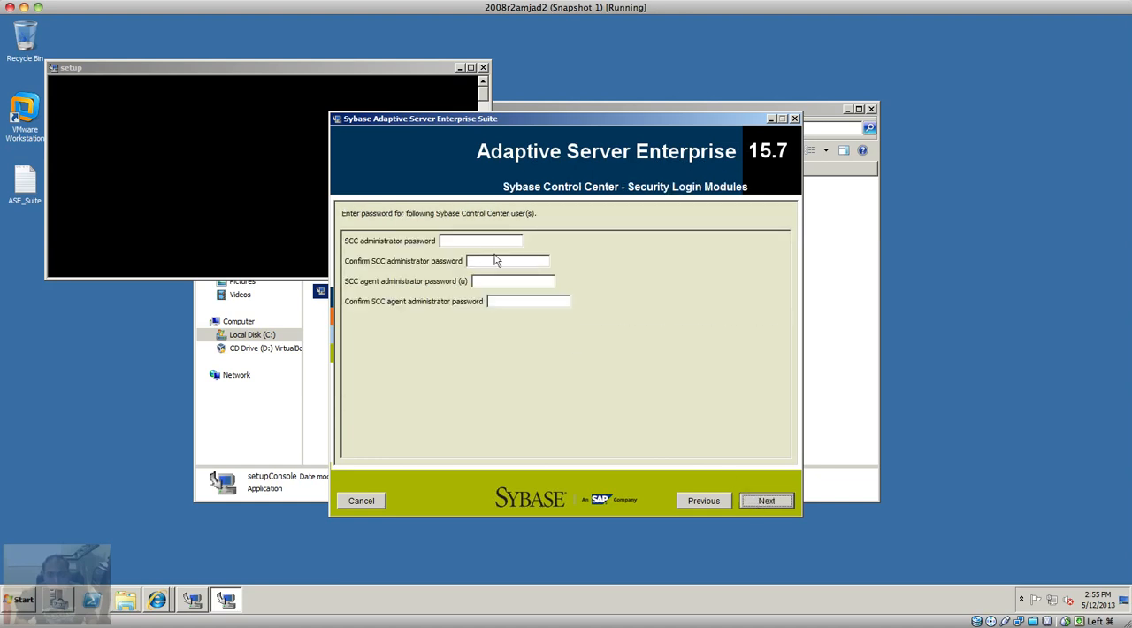
# - Enter and confirm the Control Center administrator and agent passwords and submit them
pyautogui.write('***')
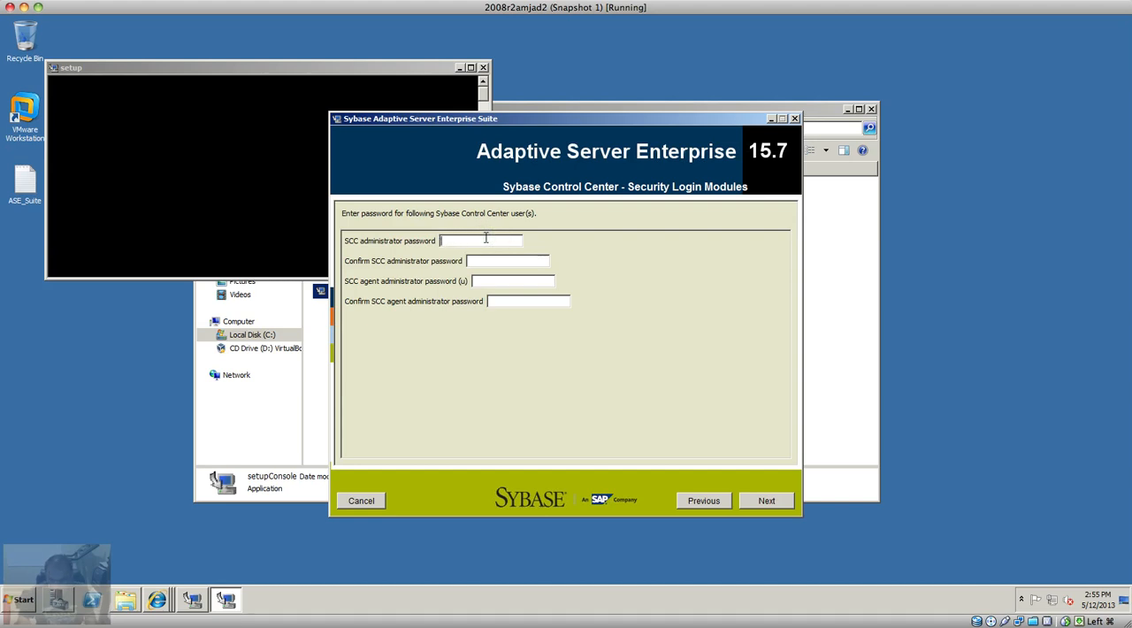
pyautogui.write('****')
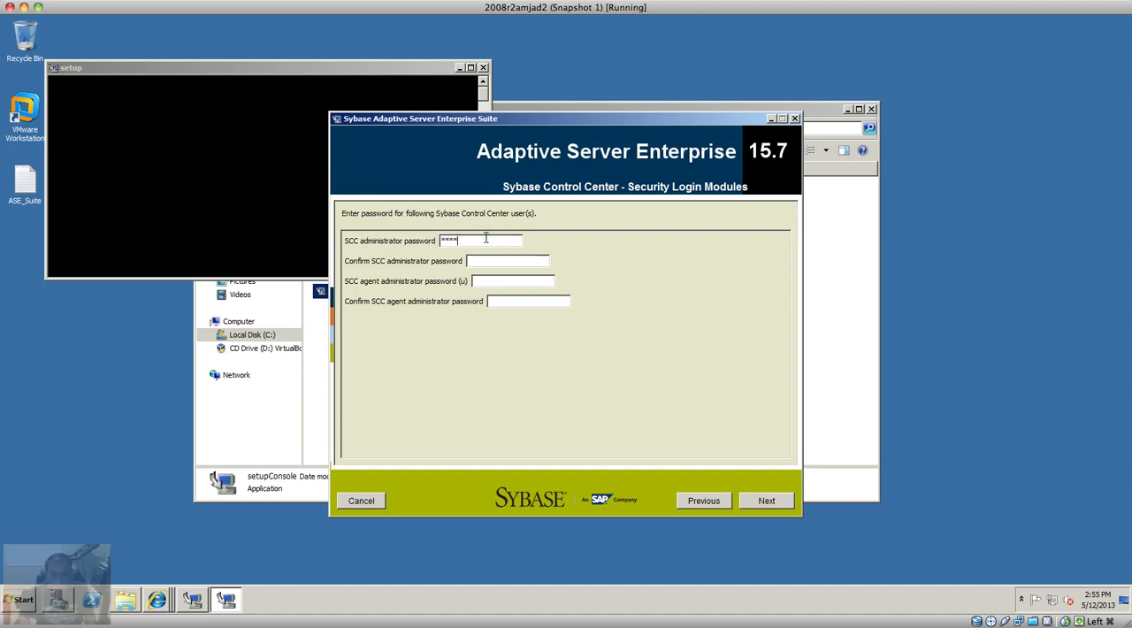
pyautogui.press('Backspace')
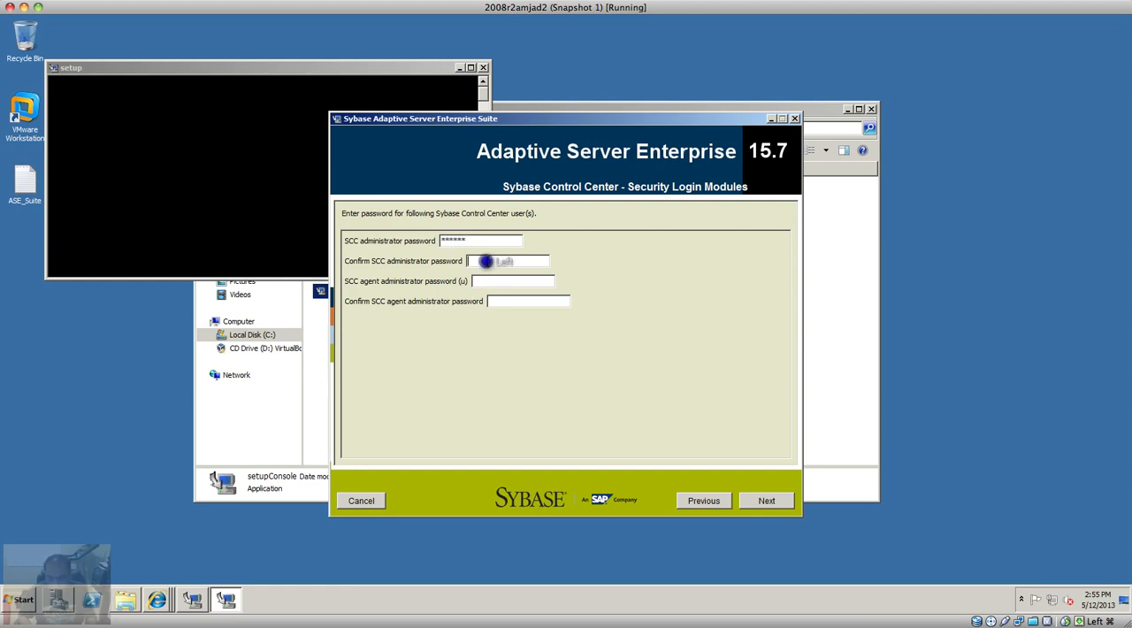
pyautogui.write('******')
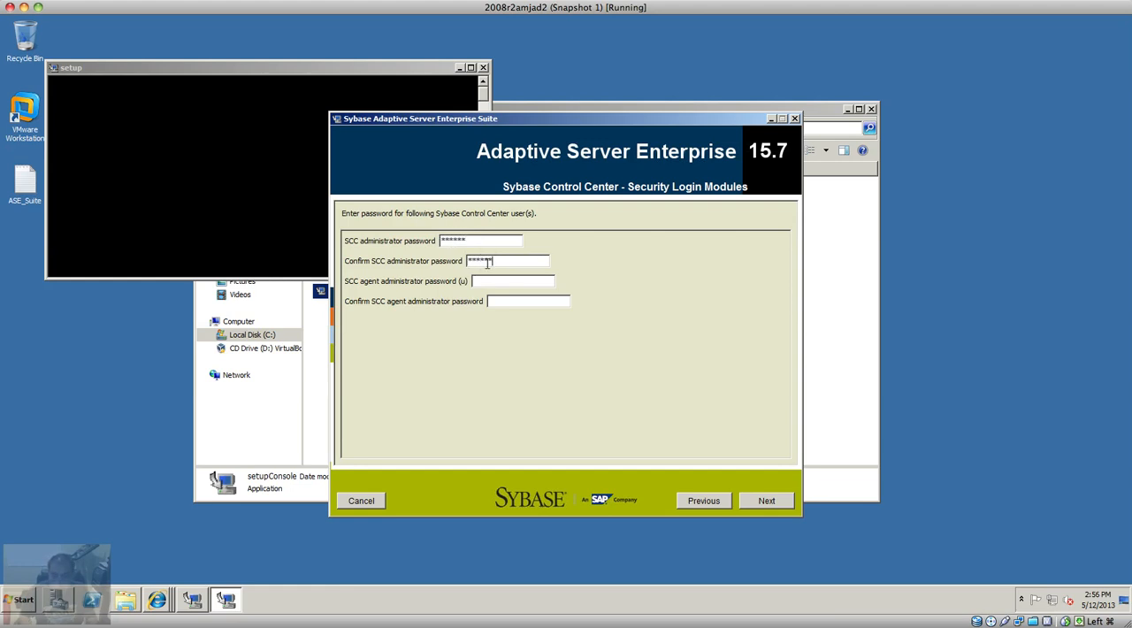
pyautogui.write('*')
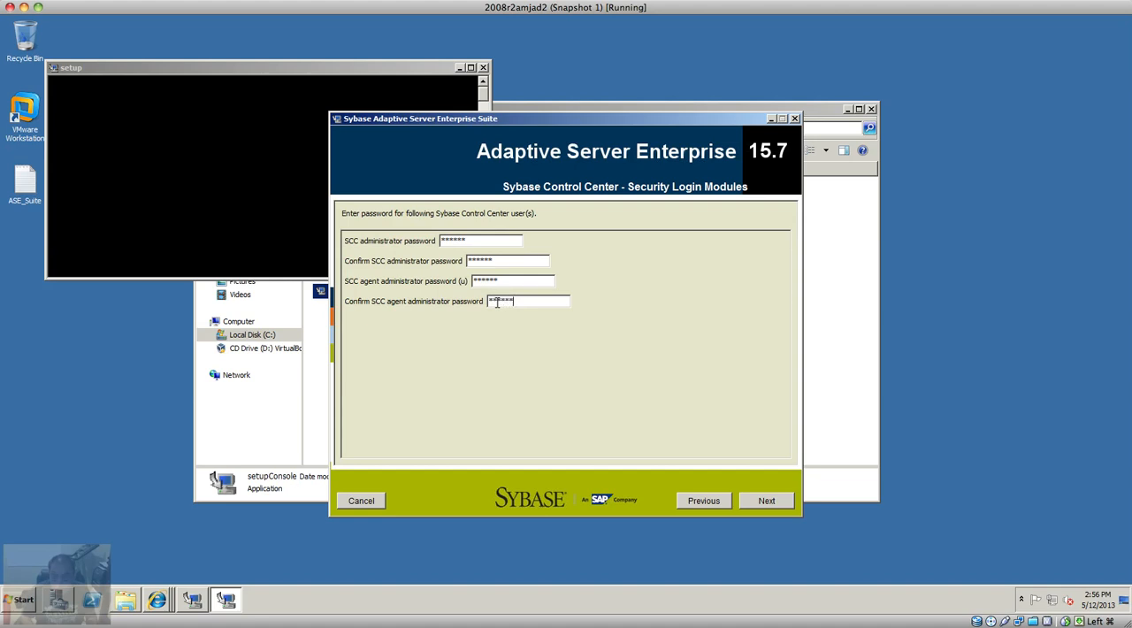
pyautogui.click(766, 501)
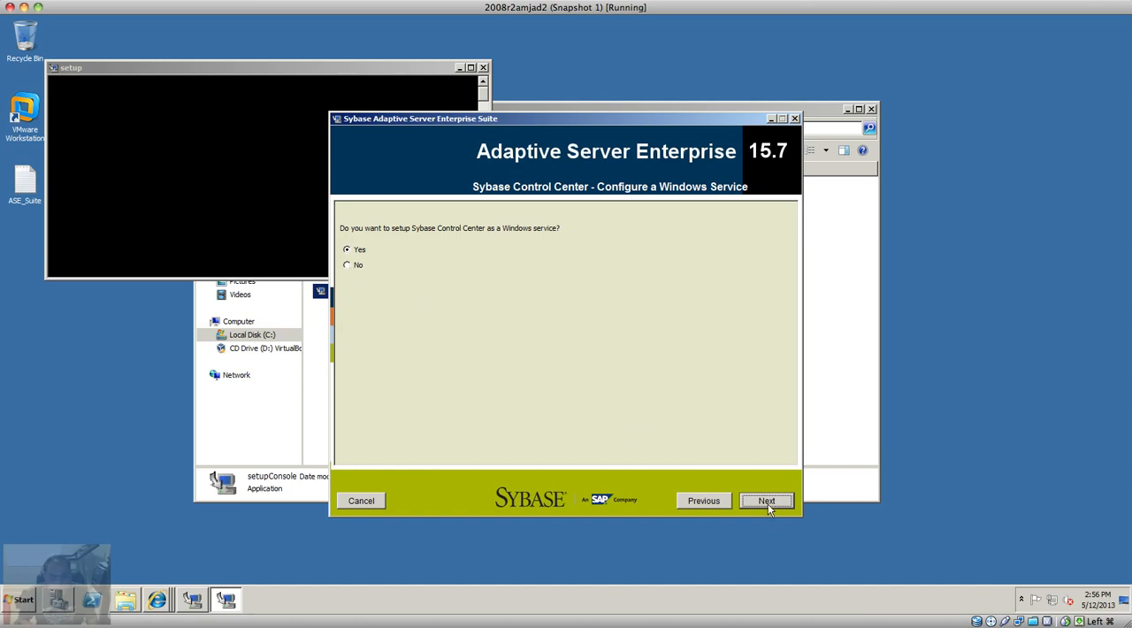
# - Keep Control Center as a Windows service and start the server configuration
pyautogui.click(766, 501)
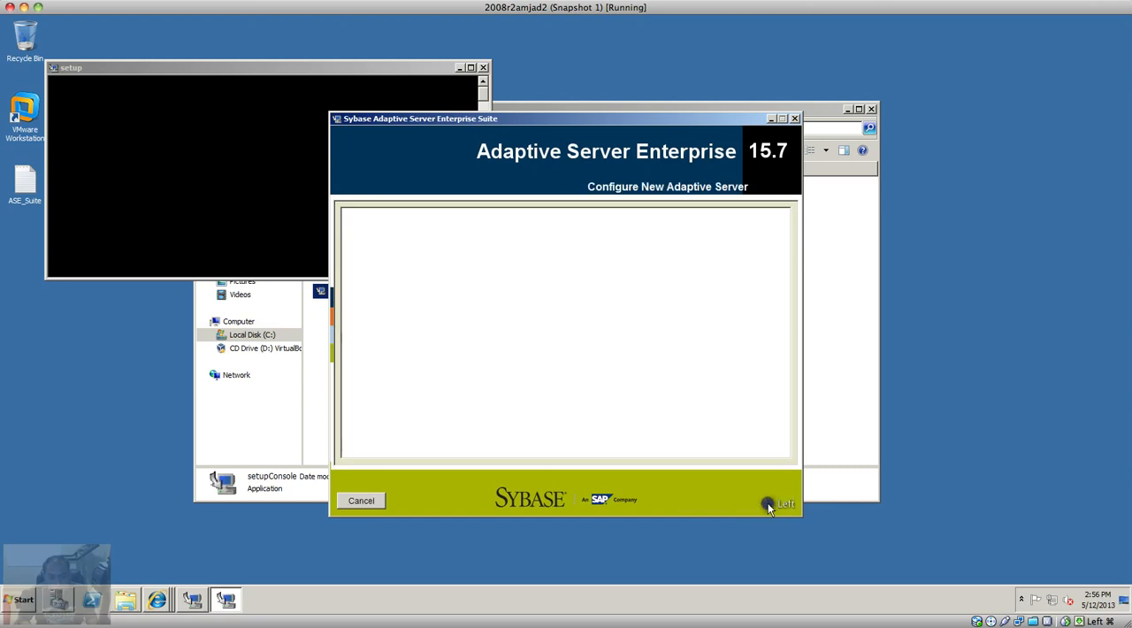